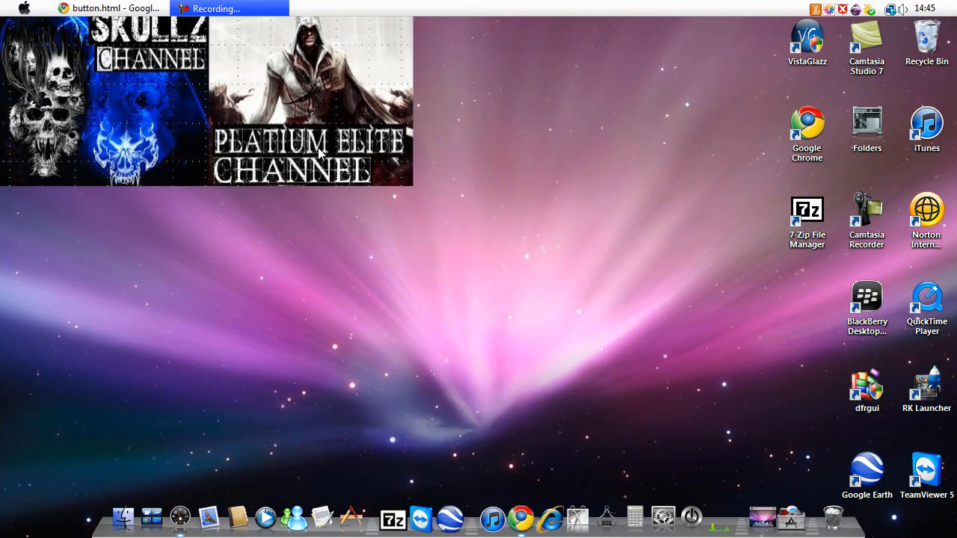
# Bring up the button.html page in Chrome, then close the browser window
pyautogui.click(109, 8)
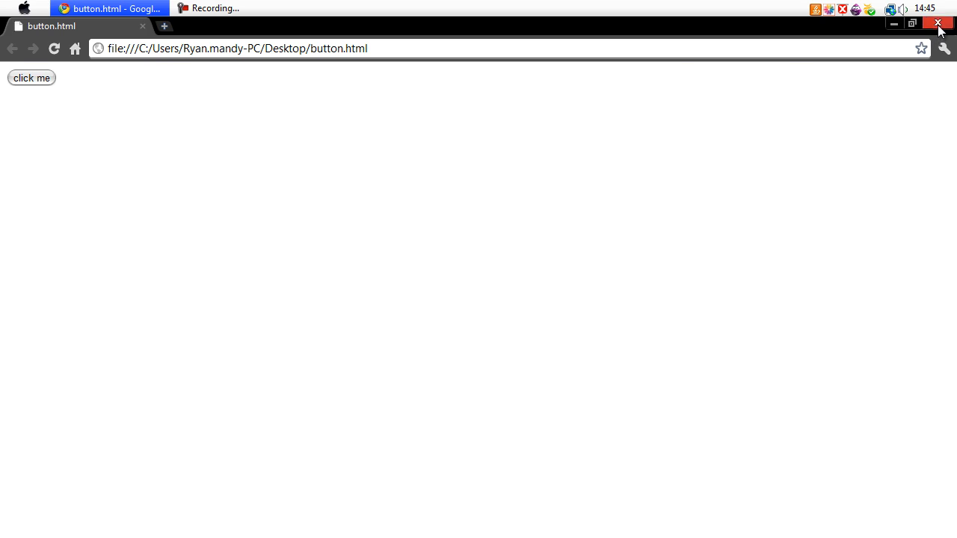
pyautogui.click(937, 23)
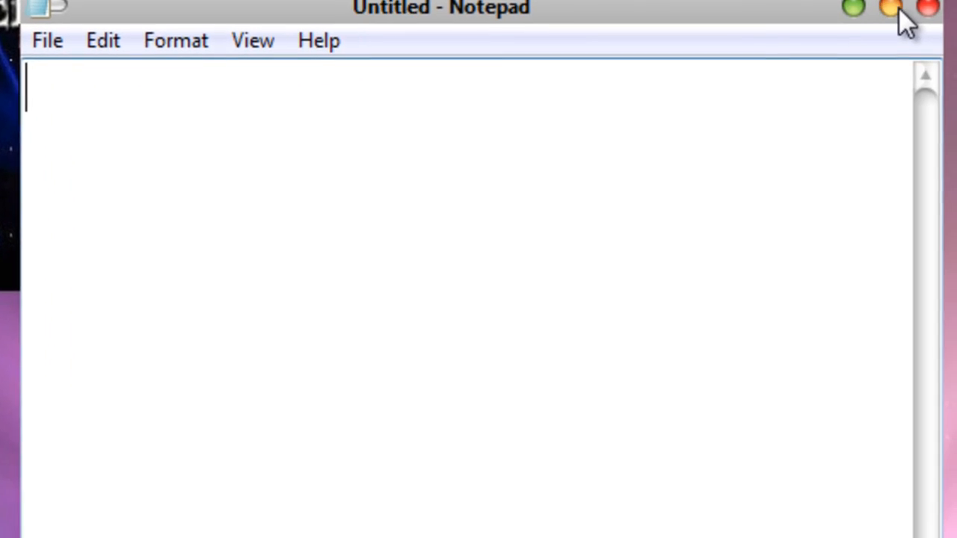
# Write <input type="button" value="click me" and highlight the 'click me' label
pyautogui.write('<input')
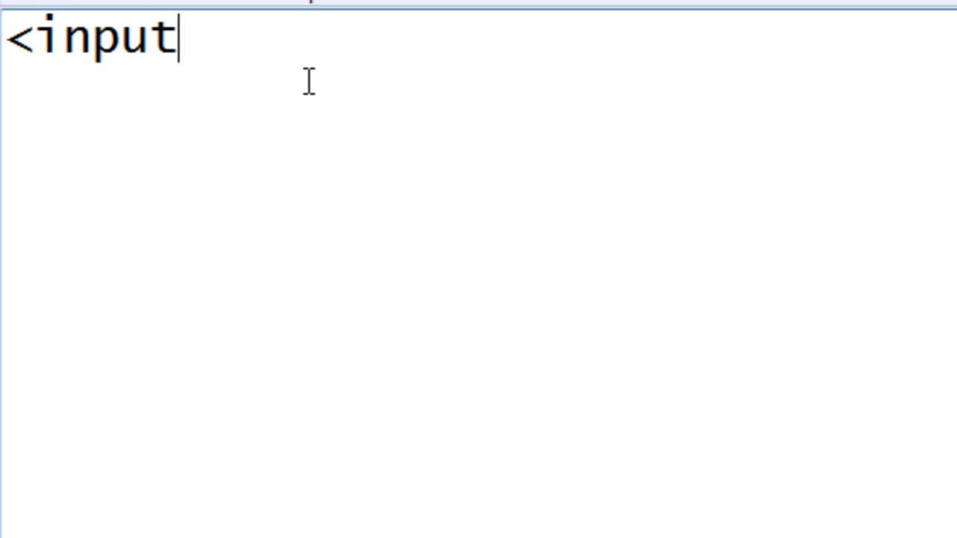
pyautogui.write('type="')
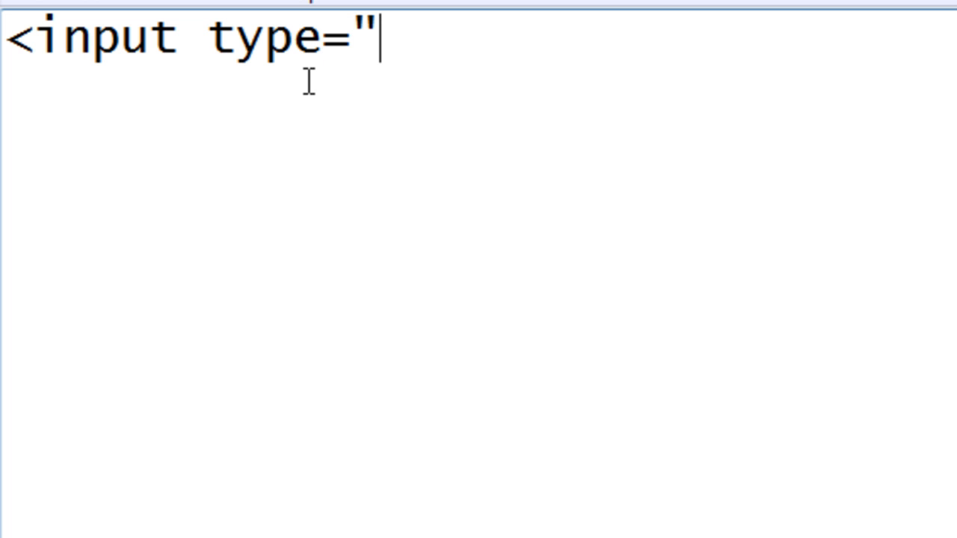
pyautogui.write('butto')
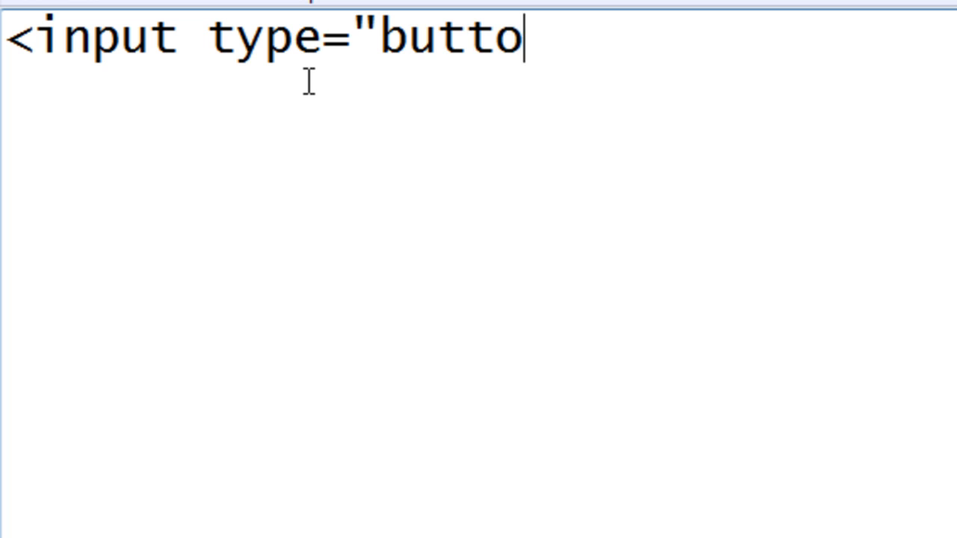
pyautogui.write('n"')
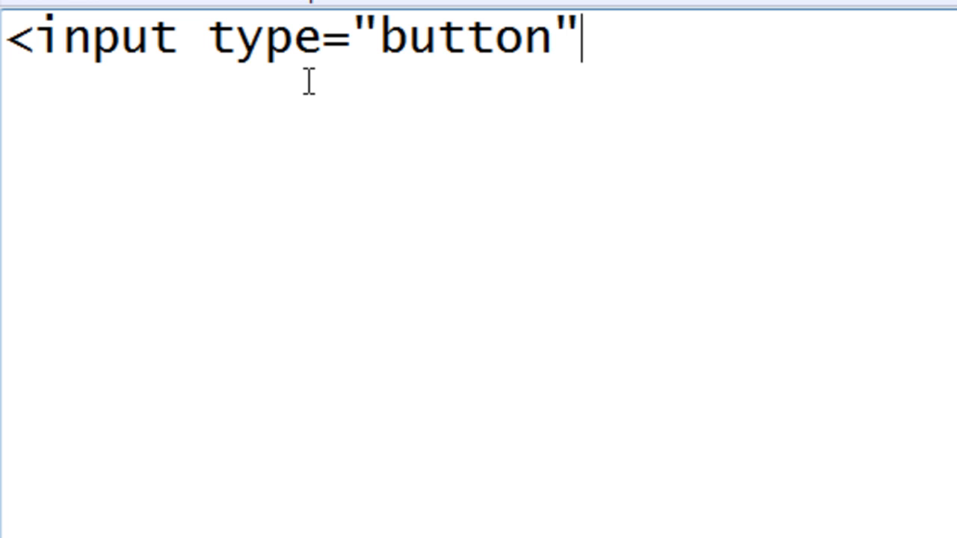
pyautogui.write('value=')
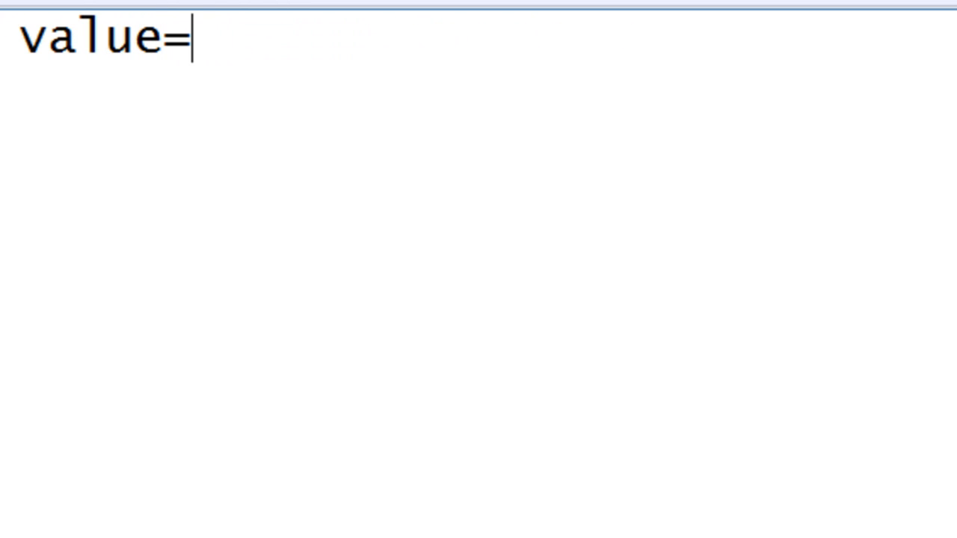
pyautogui.write('"')
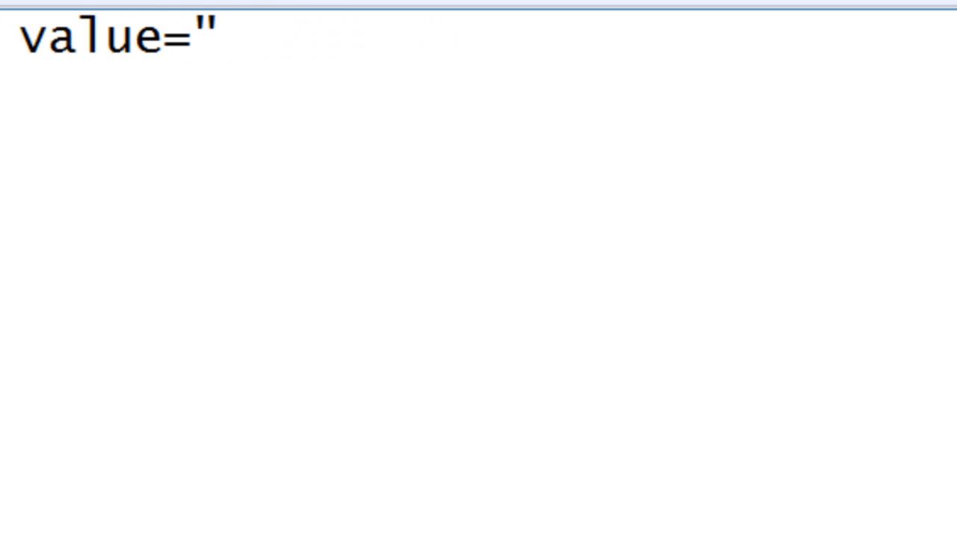
pyautogui.write('click')
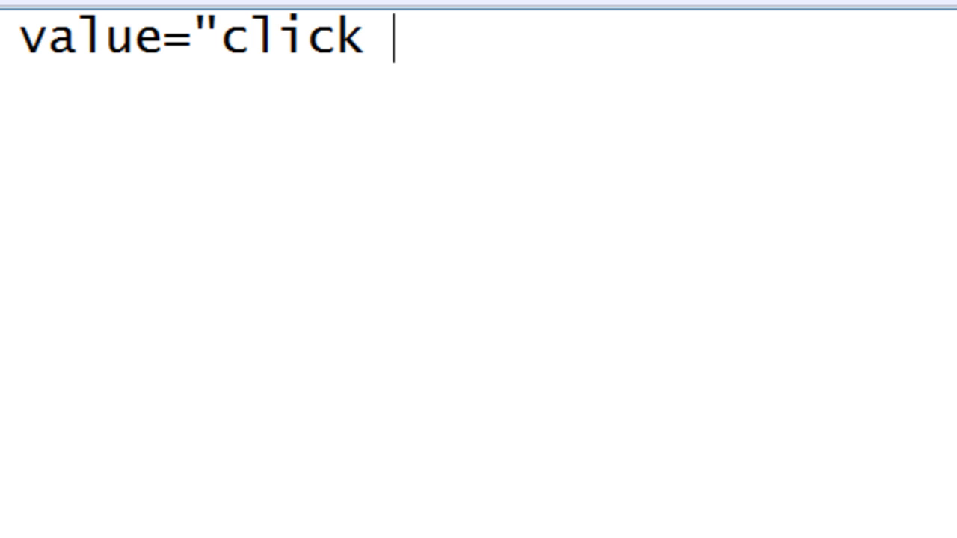
pyautogui.write('me"')
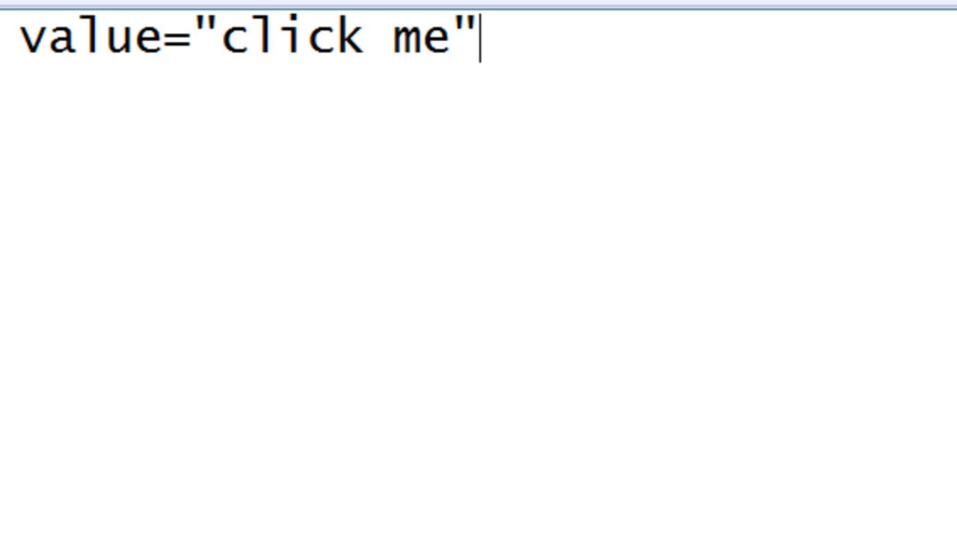
pyautogui.moveTo(195, 37); pyautogui.dragTo(310, 38)
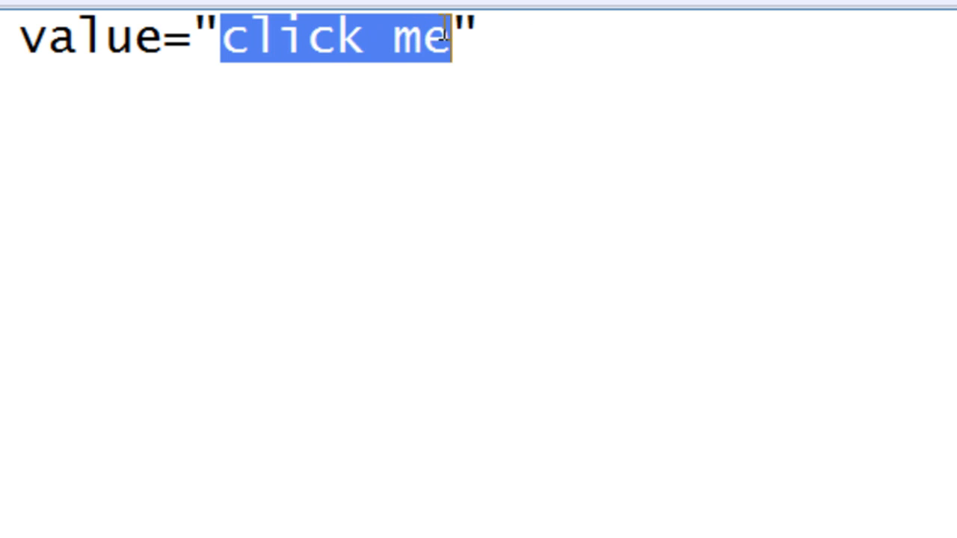
# Add onclick="alert('dont click me go use internet explorer')" after the value attribute
pyautogui.click(547, 54)
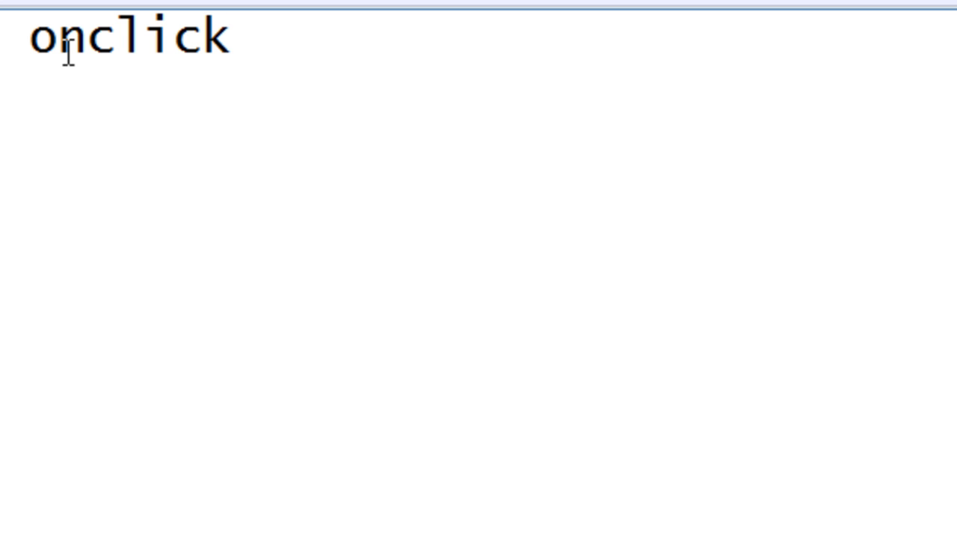
pyautogui.write('="')
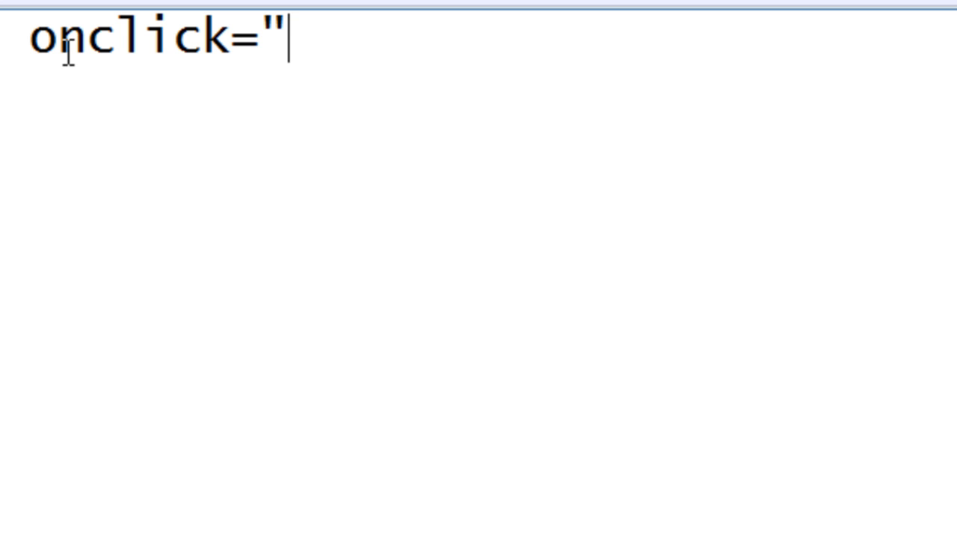
pyautogui.write('alert')
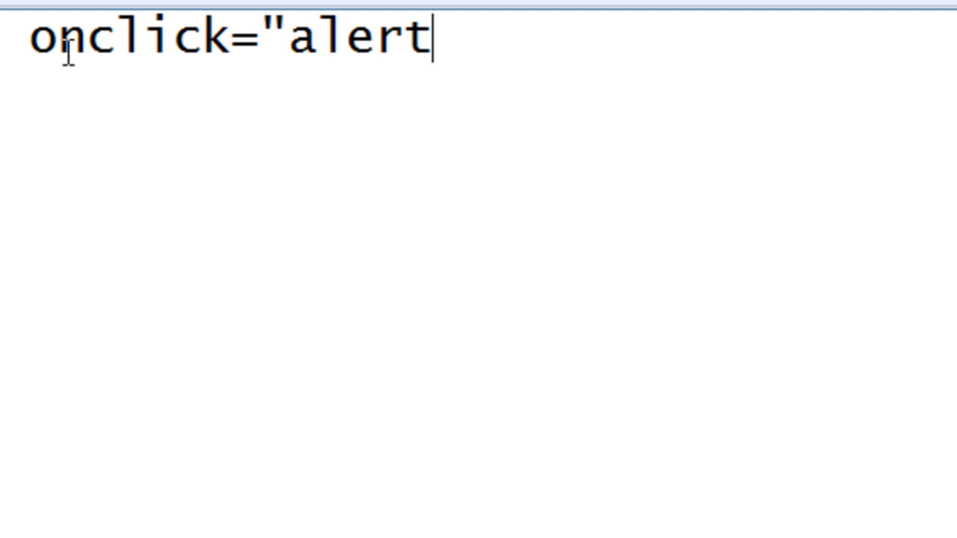
pyautogui.write("('")
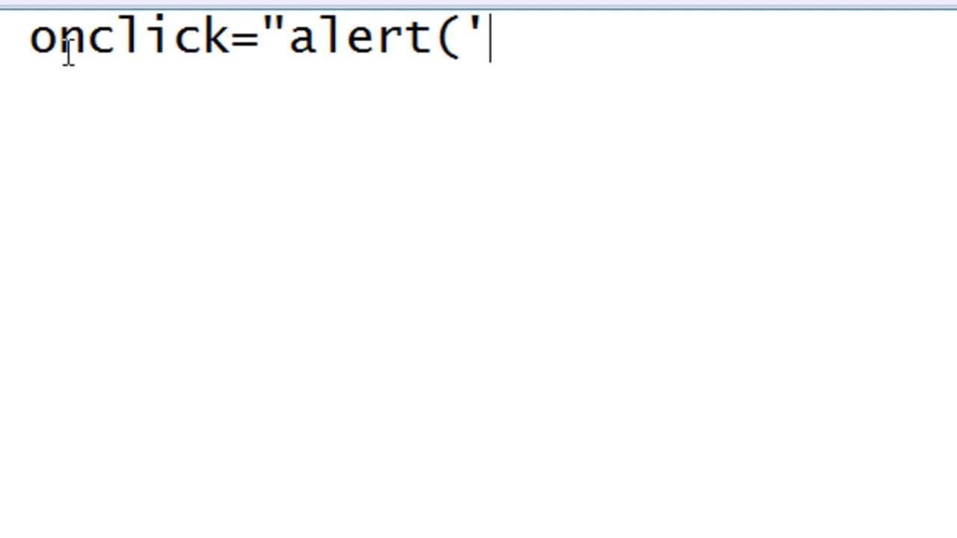
pyautogui.write('do')
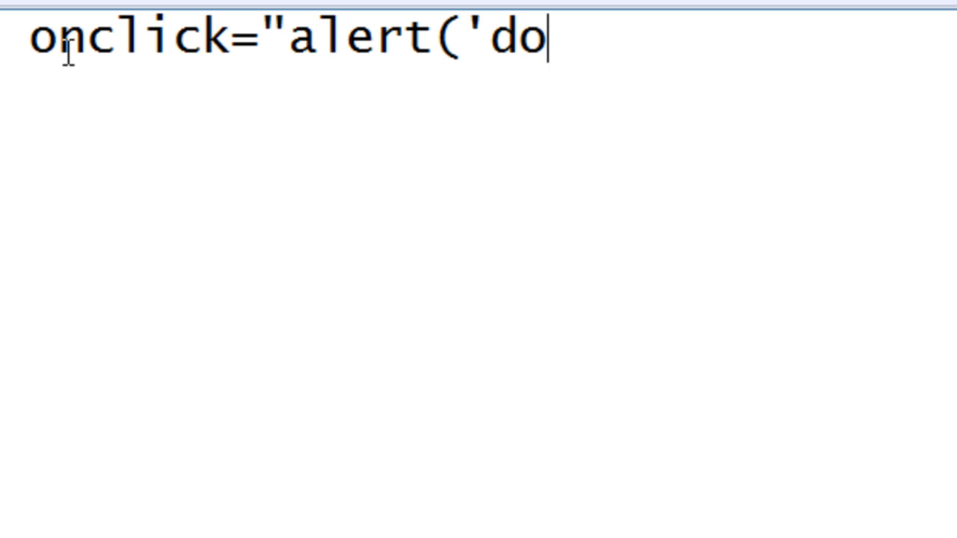
pyautogui.write('nt click me go')
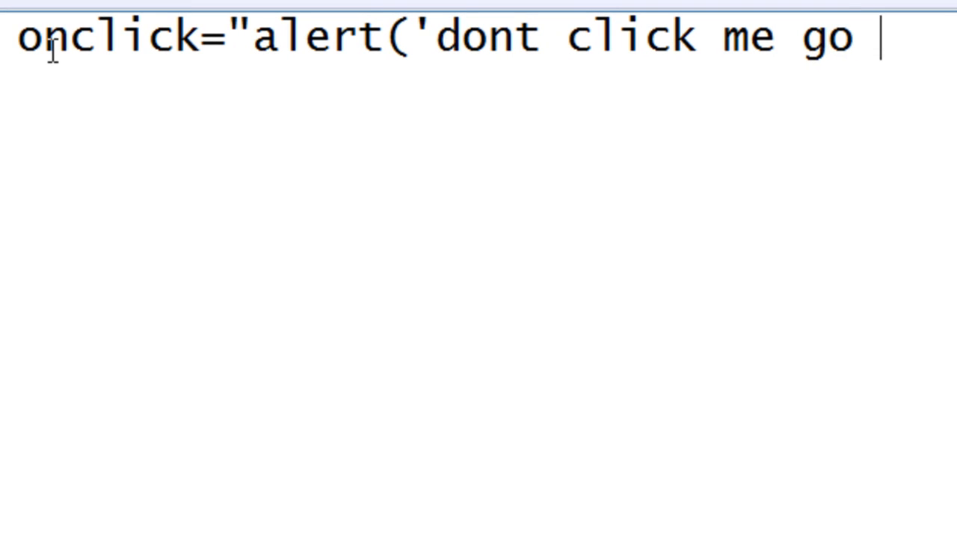
pyautogui.write('use internet explorer')
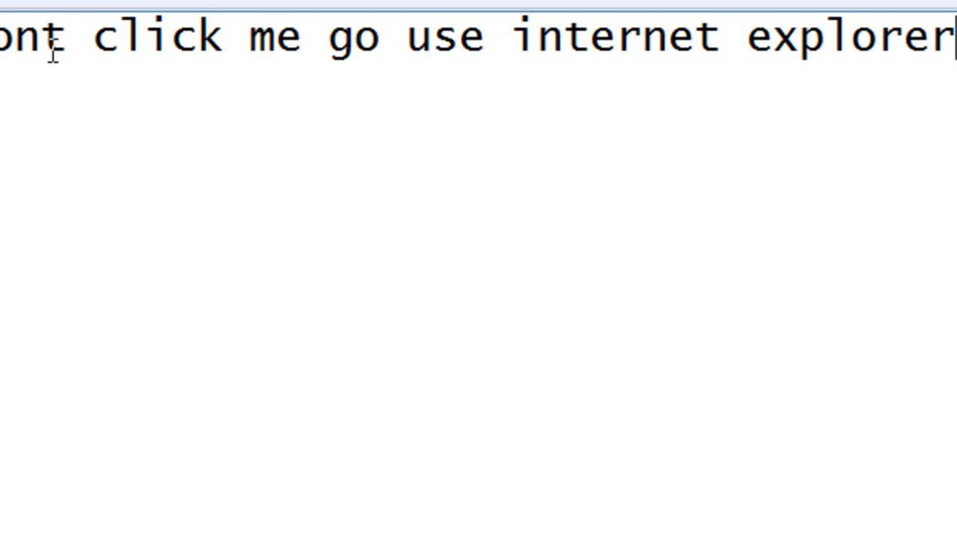
pyautogui.write("')")
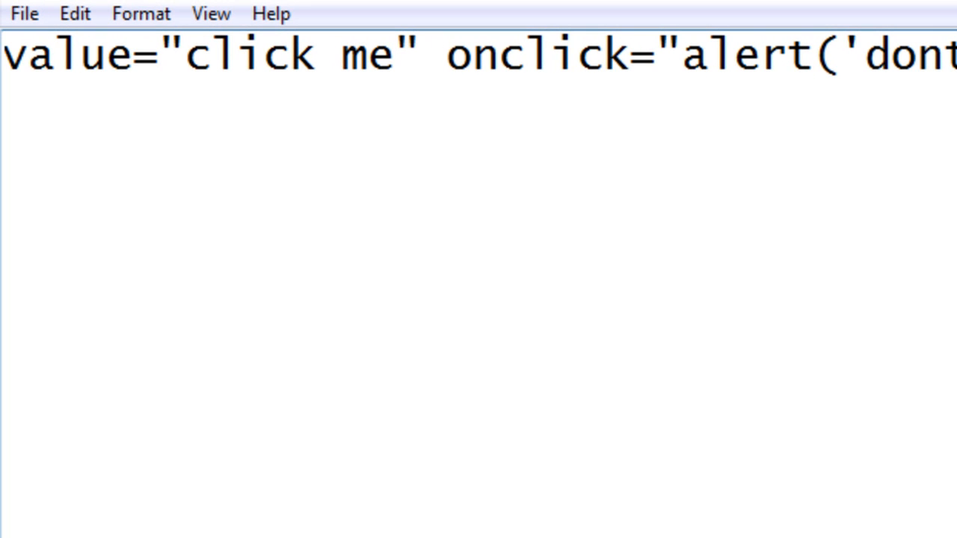
# Save the code to the Desktop as button.html via Save As
pyautogui.click(28, 26)
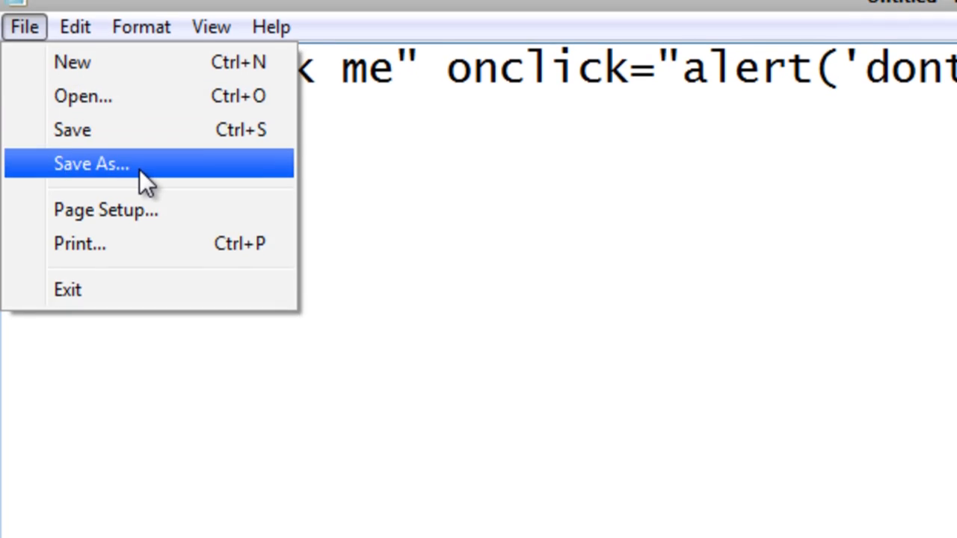
pyautogui.click(92, 165)
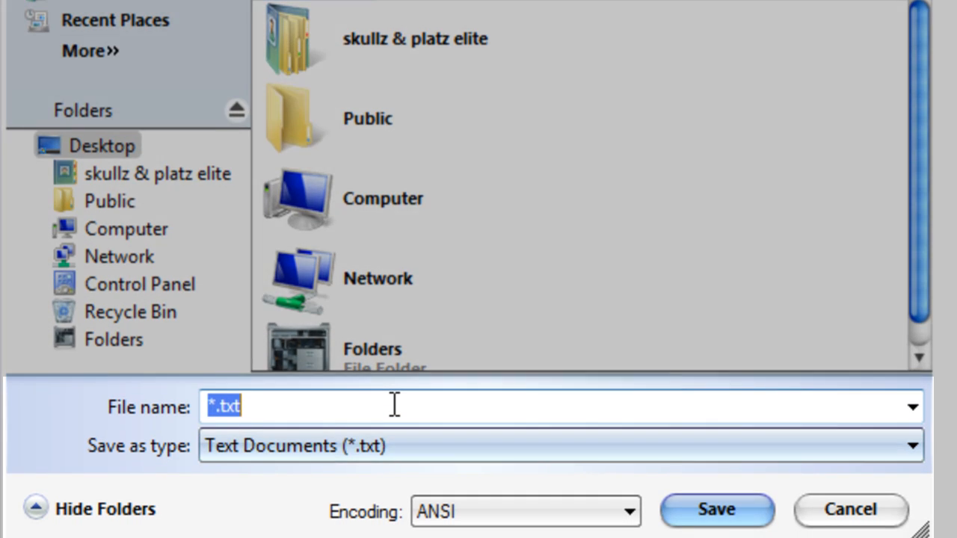
pyautogui.write('button')
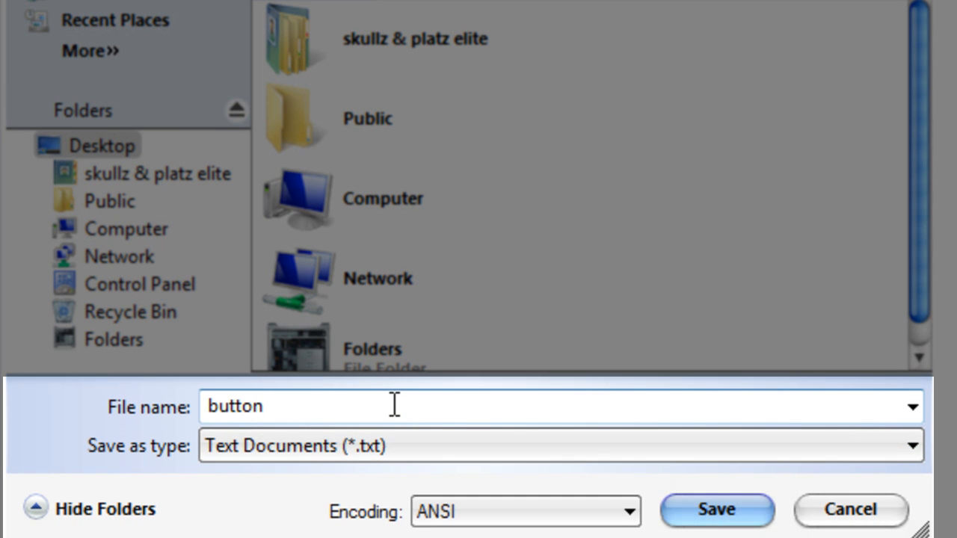
pyautogui.write('.html')
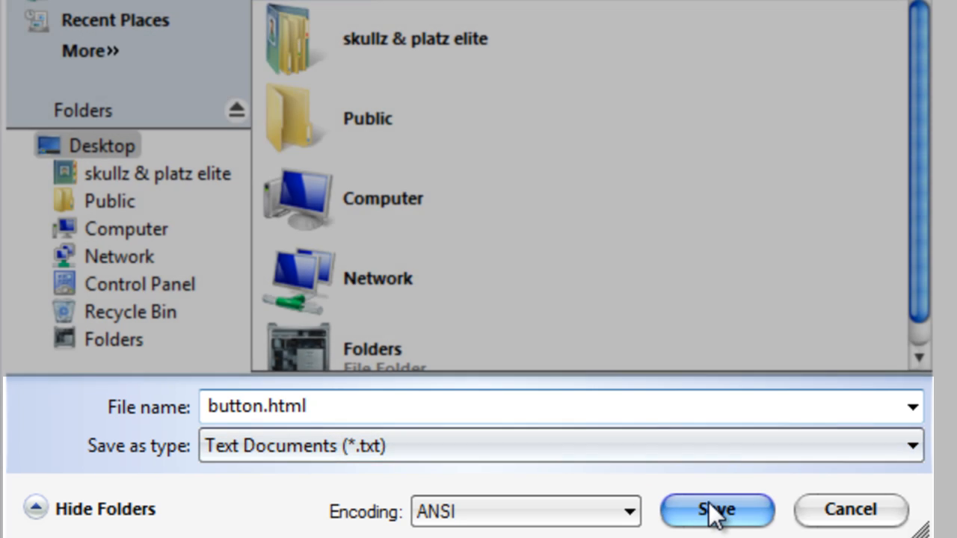
pyautogui.click(714, 509)
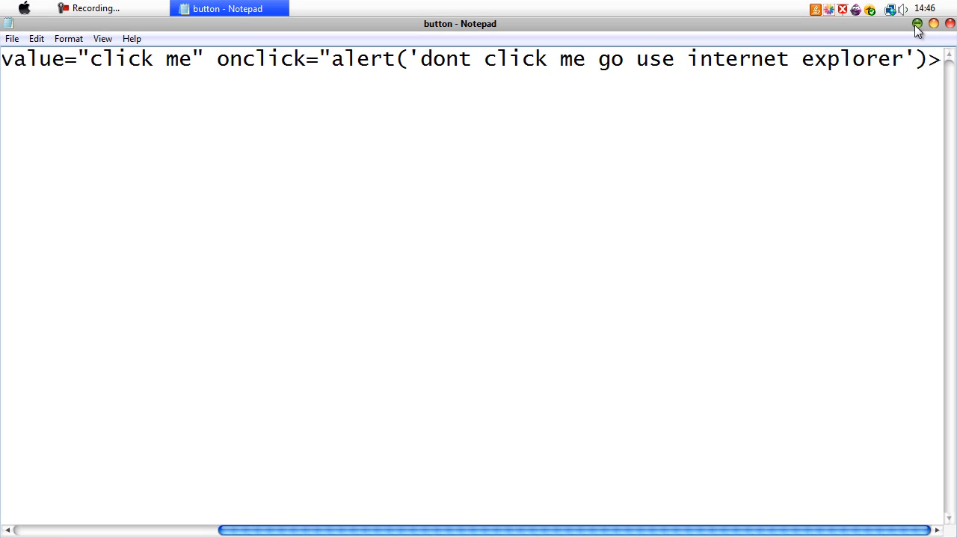
# Minimize Notepad, open button.html from the desktop in Chrome, and reload the blank page
pyautogui.click(918, 23)
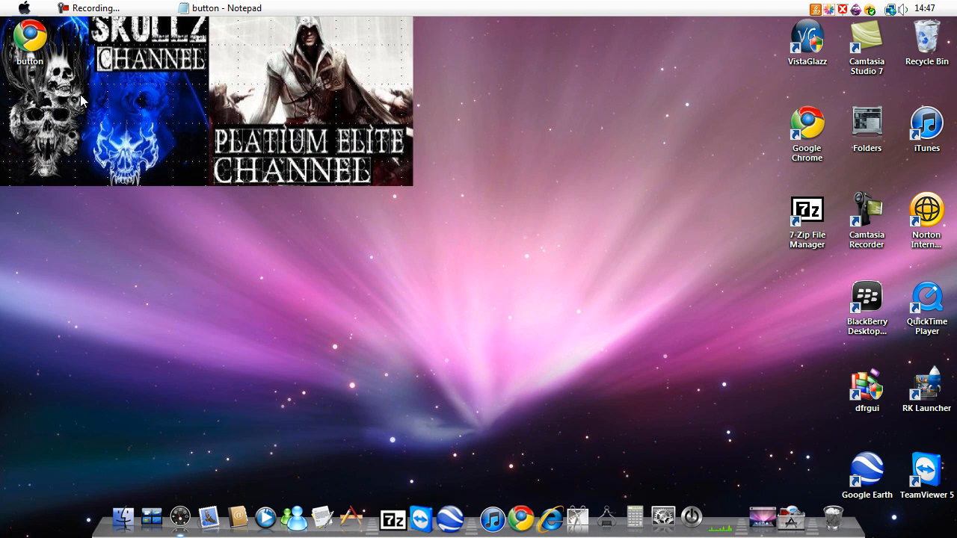
pyautogui.moveTo(30, 45); pyautogui.dragTo(388, 213)
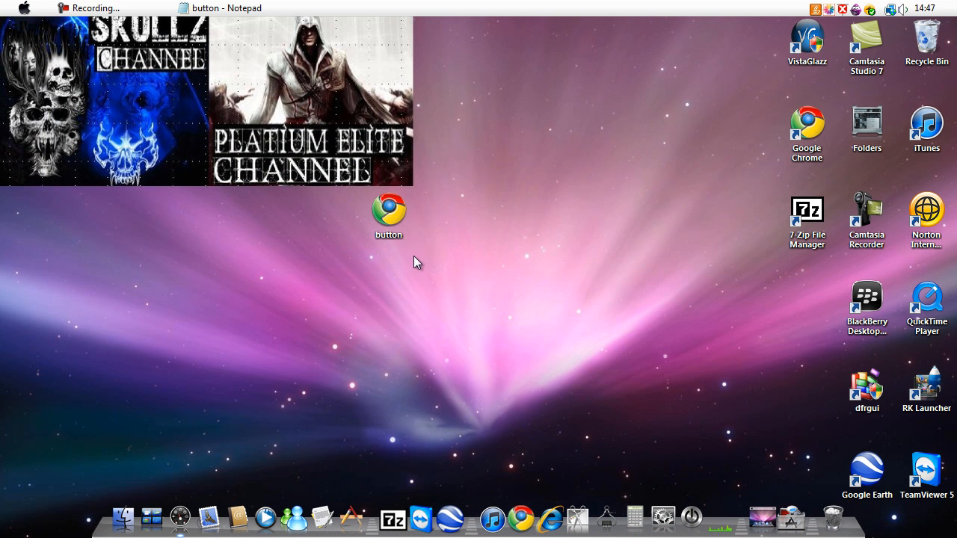
pyautogui.doubleClick(387, 212)
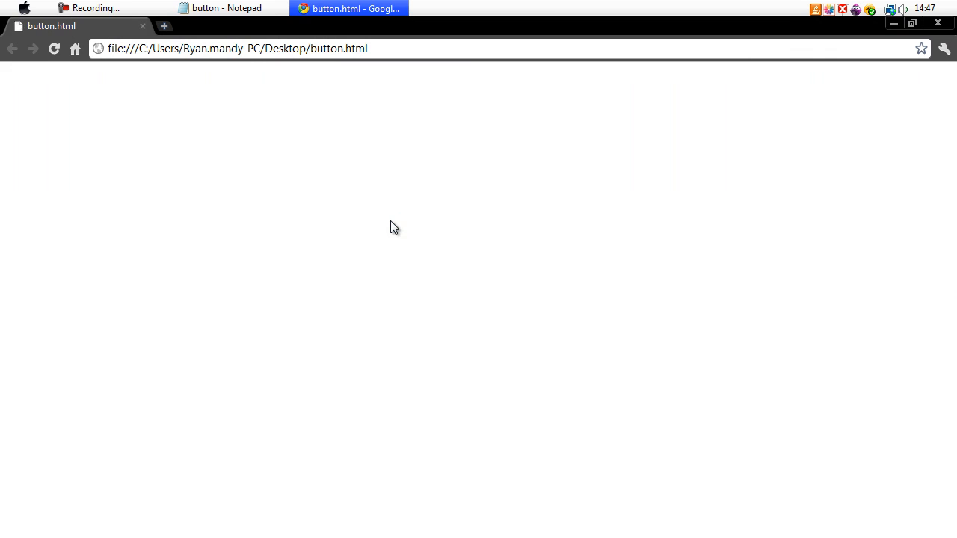
pyautogui.click(53, 48)
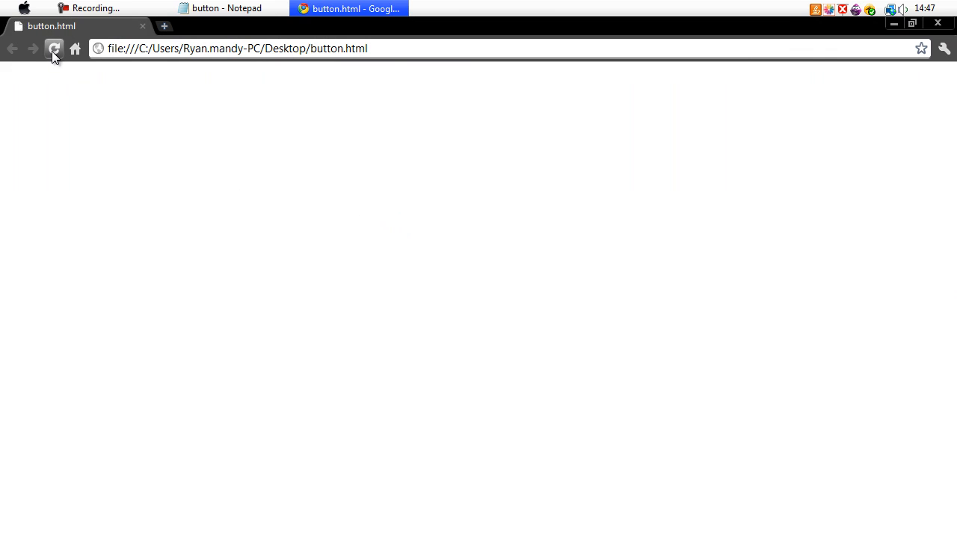
pyautogui.click(228, 9)
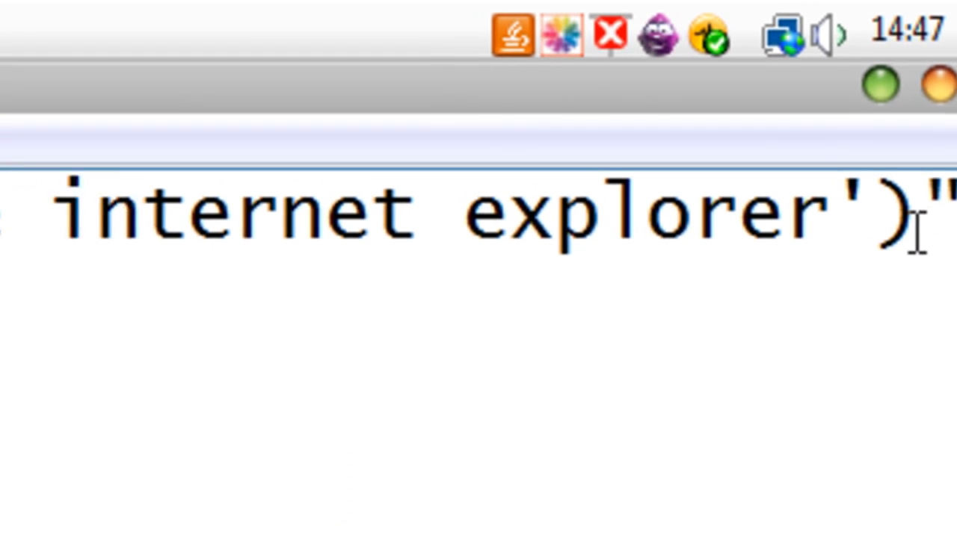
# Fix the missing onclick closing quote, reload the page, and try the click me button
pyautogui.click(24, 72)
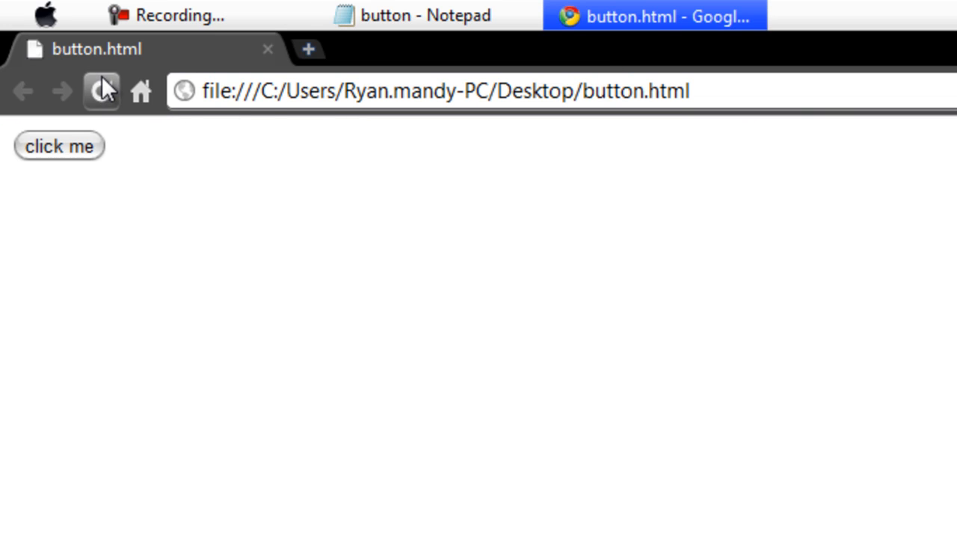
pyautogui.click(60, 146)
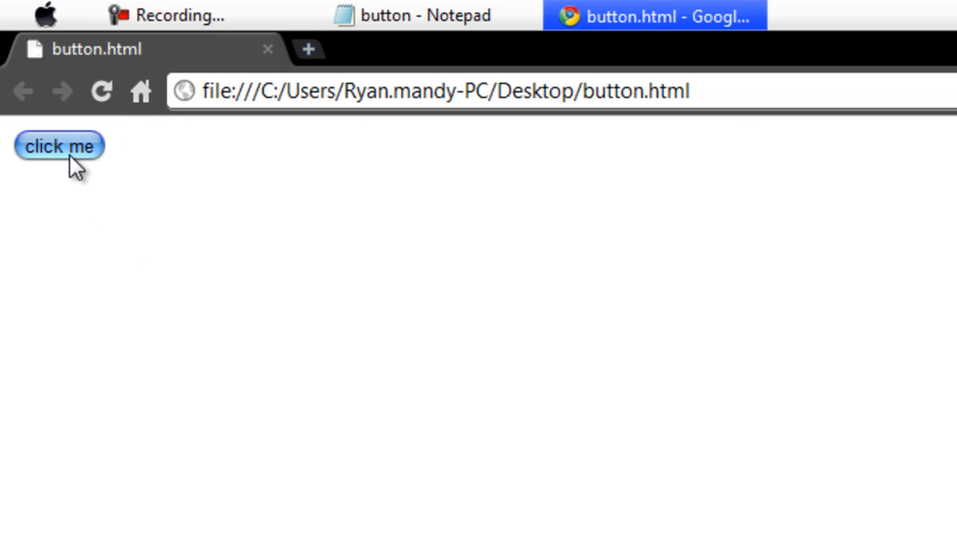
pyautogui.click(63, 145)
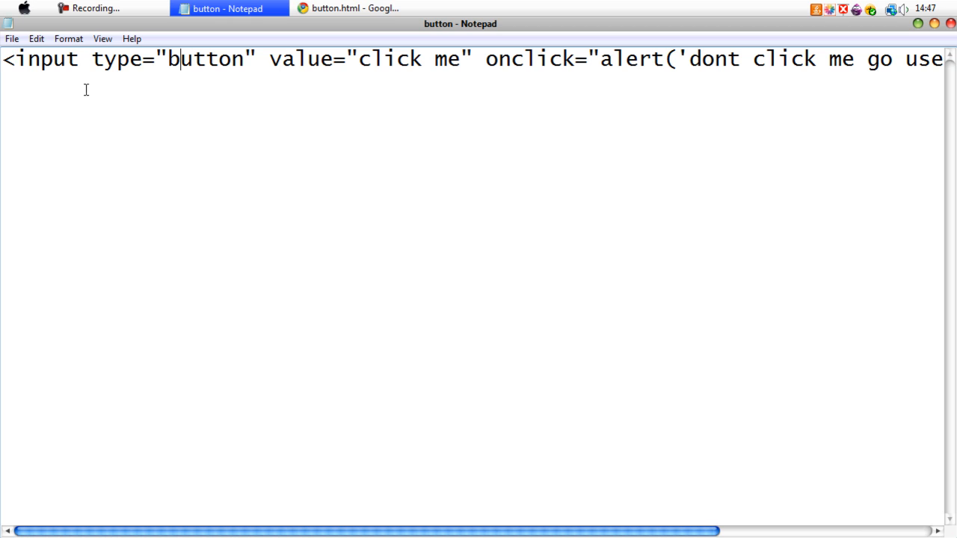
pyautogui.moveTo(602, 119)
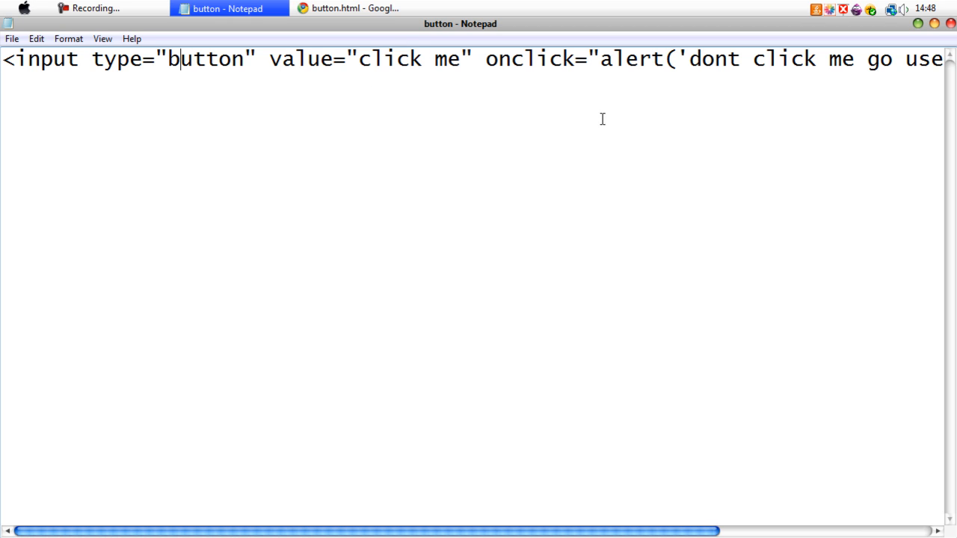
pyautogui.moveTo(731, 133)
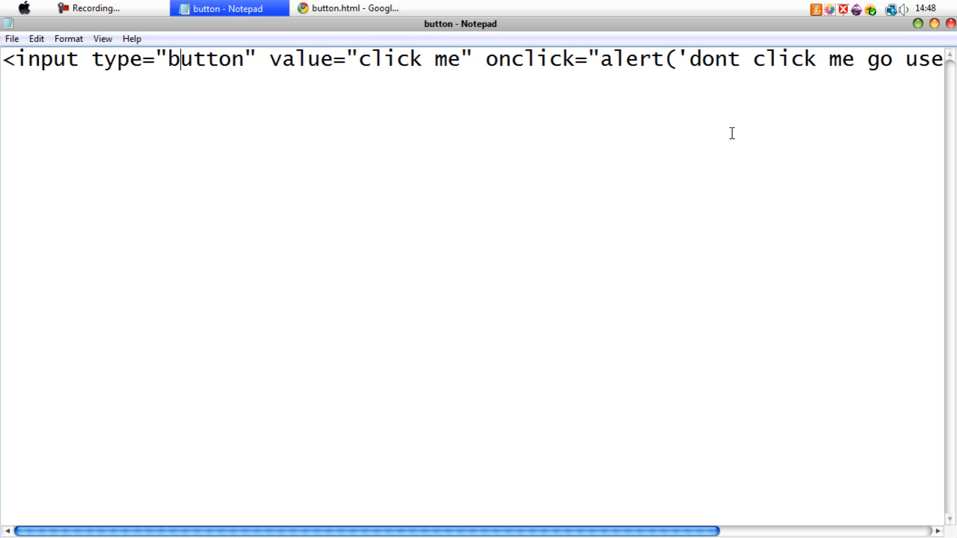
# Trigger the click me alert, dismiss it with OK, and switch back to Notepad
pyautogui.click(30, 79)
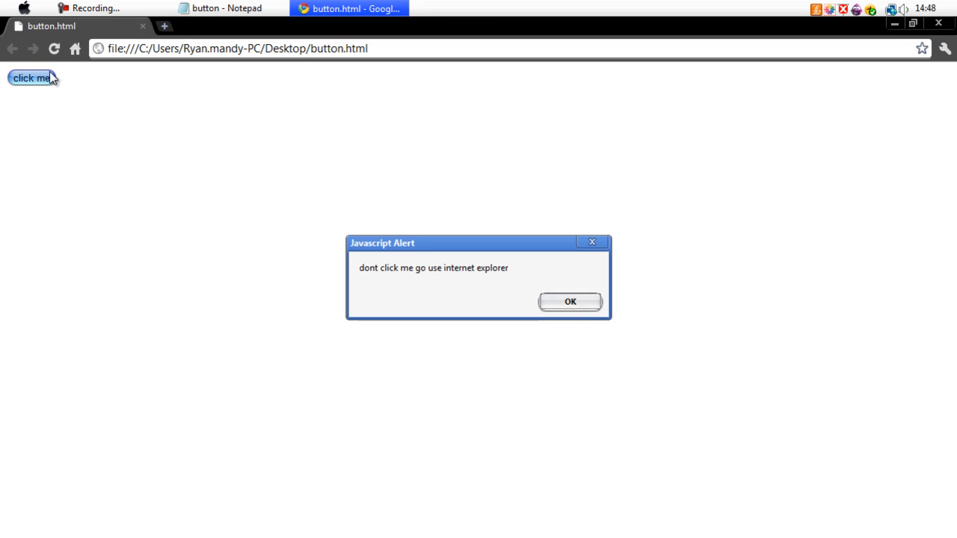
pyautogui.click(572, 301)
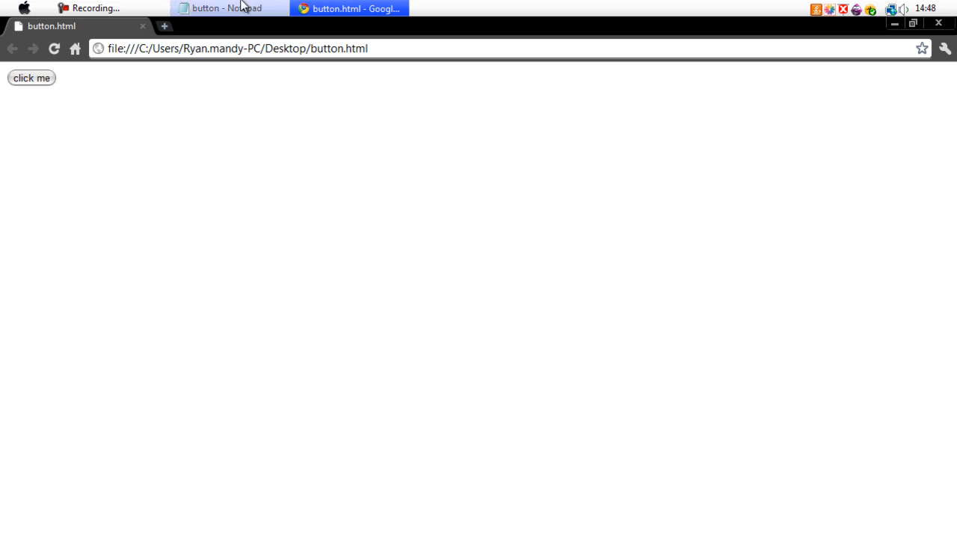
pyautogui.click(225, 8)
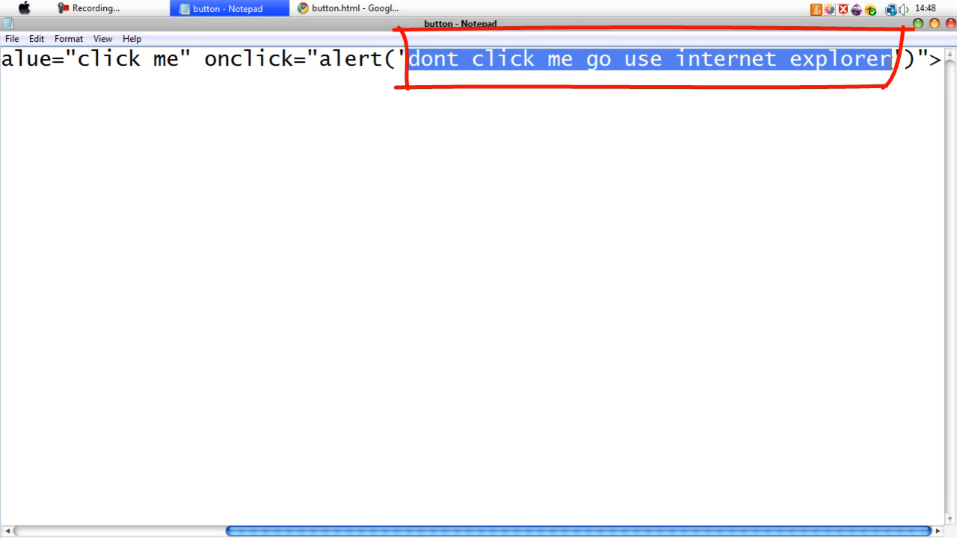
pyautogui.click(738, 140)
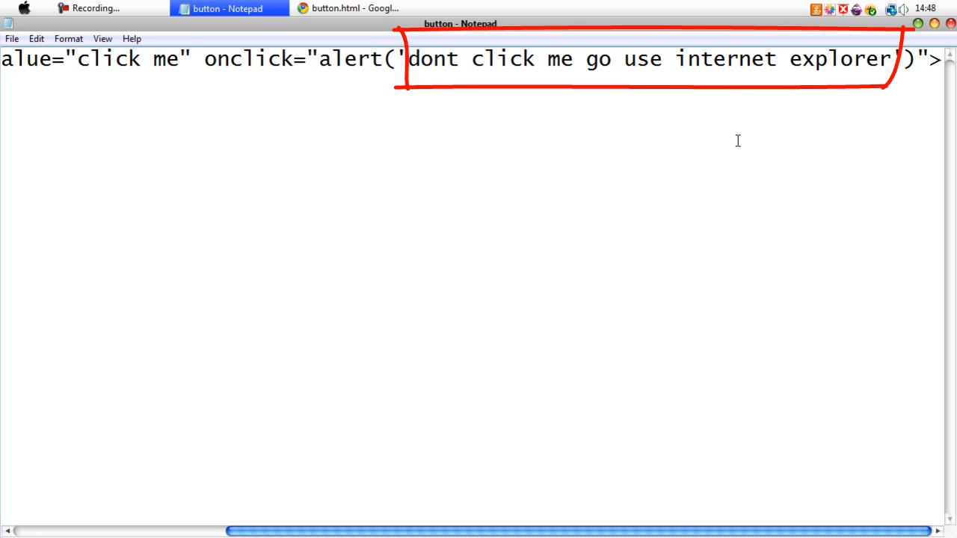